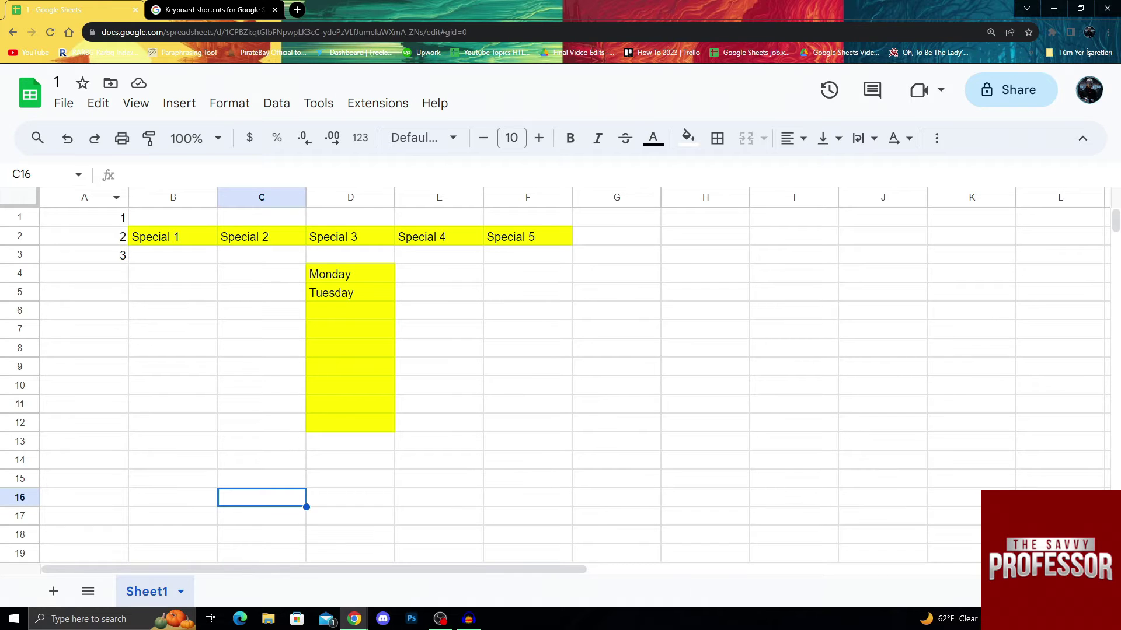
# - Select the existing 1–3 series in column A and the empty cell A4 beneath it
pyautogui.moveTo(84, 217); pyautogui.dragTo(84, 255)
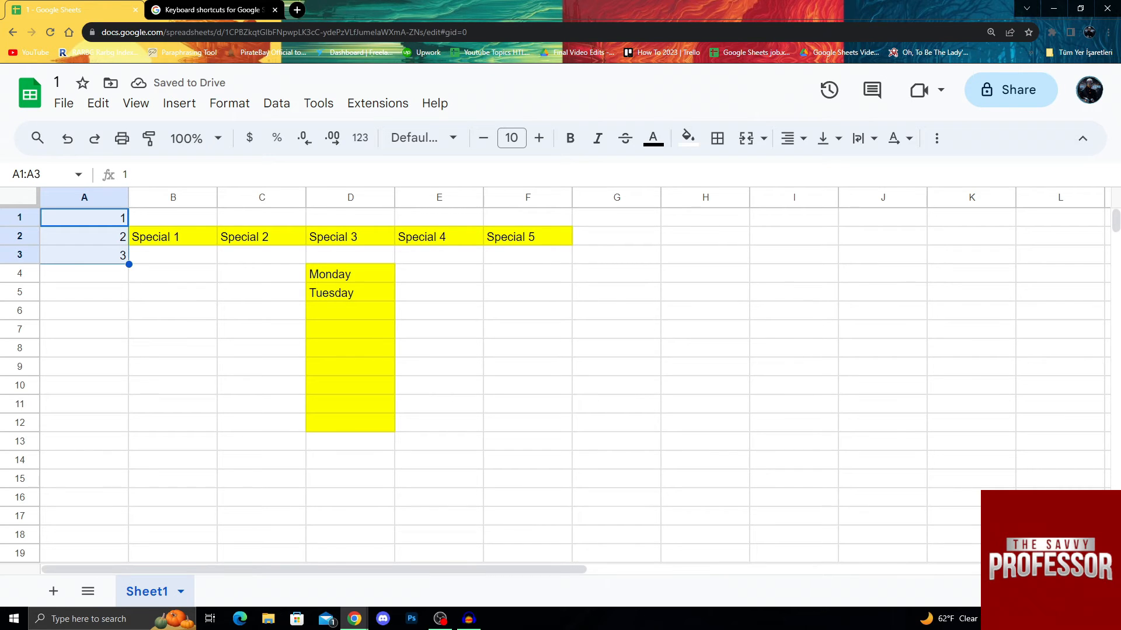
pyautogui.click(173, 292)
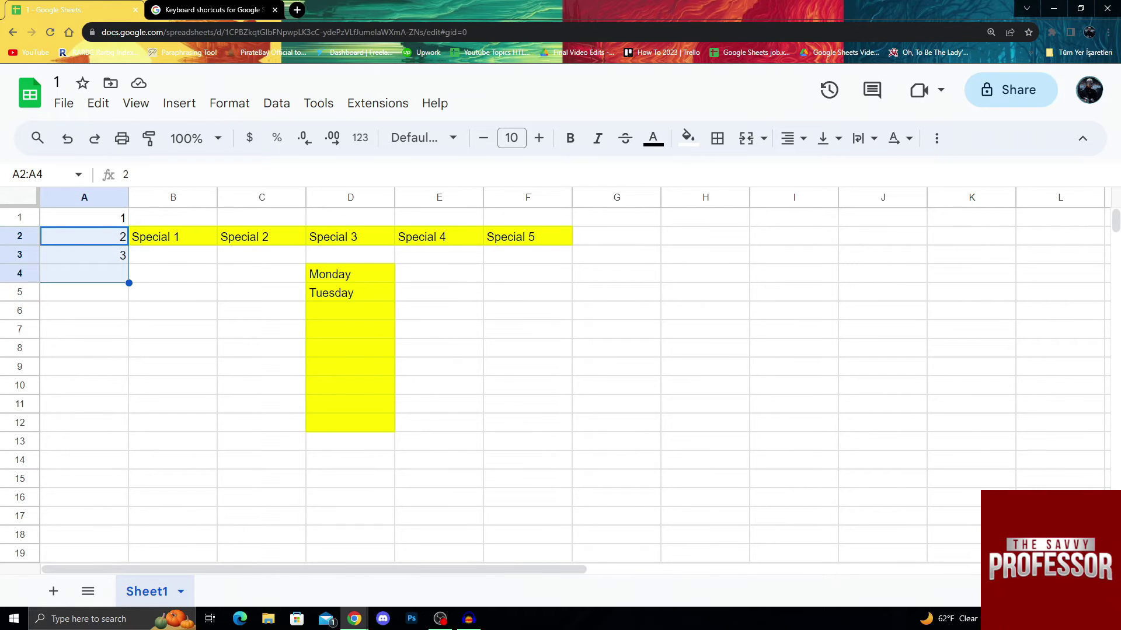
pyautogui.click(173, 255)
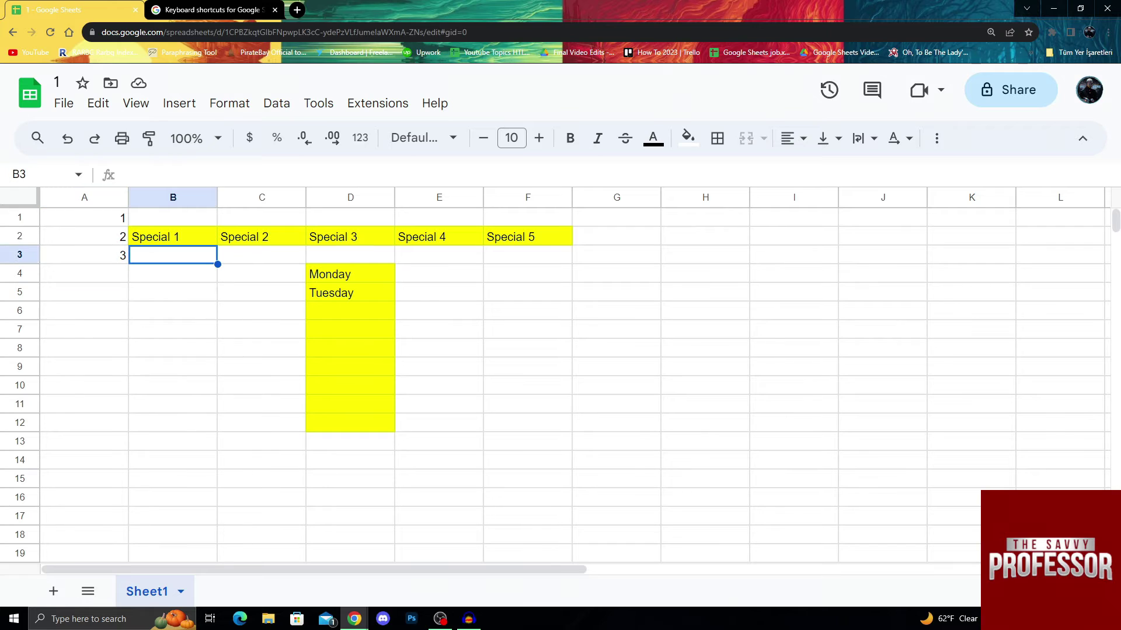
pyautogui.click(84, 273)
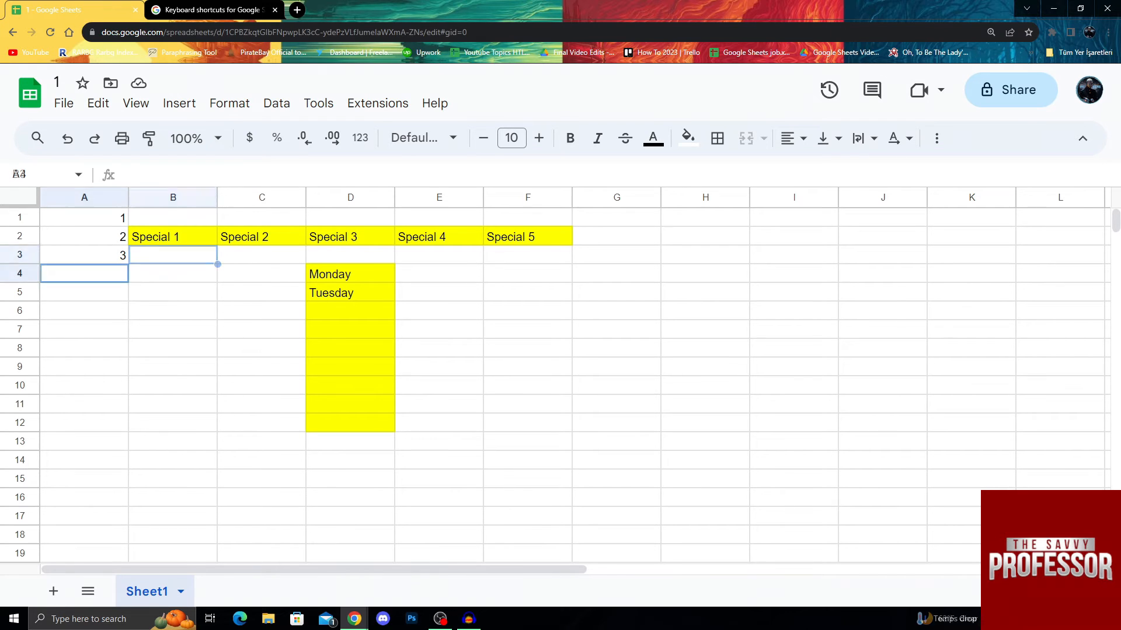
pyautogui.click(84, 273)
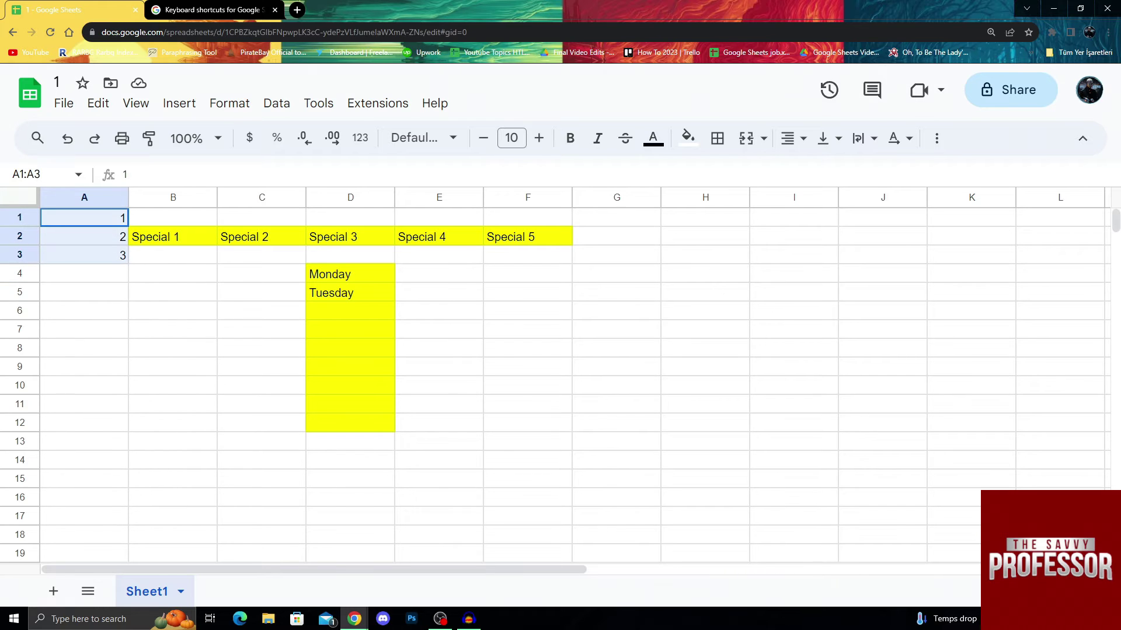
pyautogui.click(84, 273)
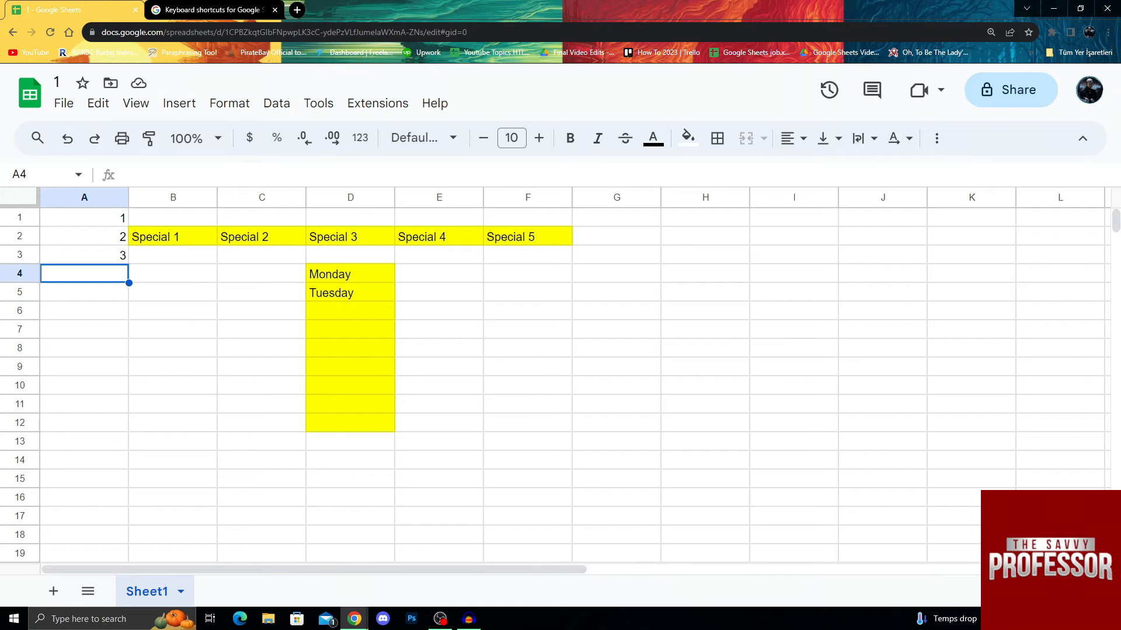
# - Fill the series down through A4:A17 so column A reads 4 to 17
pyautogui.moveTo(84, 237); pyautogui.dragTo(84, 256)
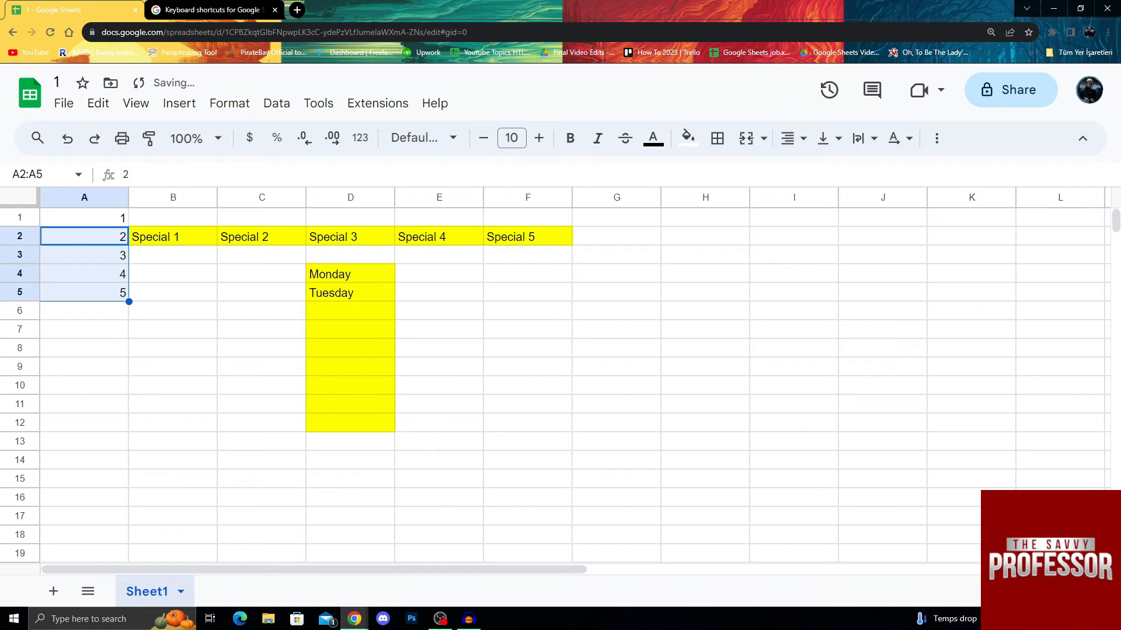
pyautogui.click(173, 273)
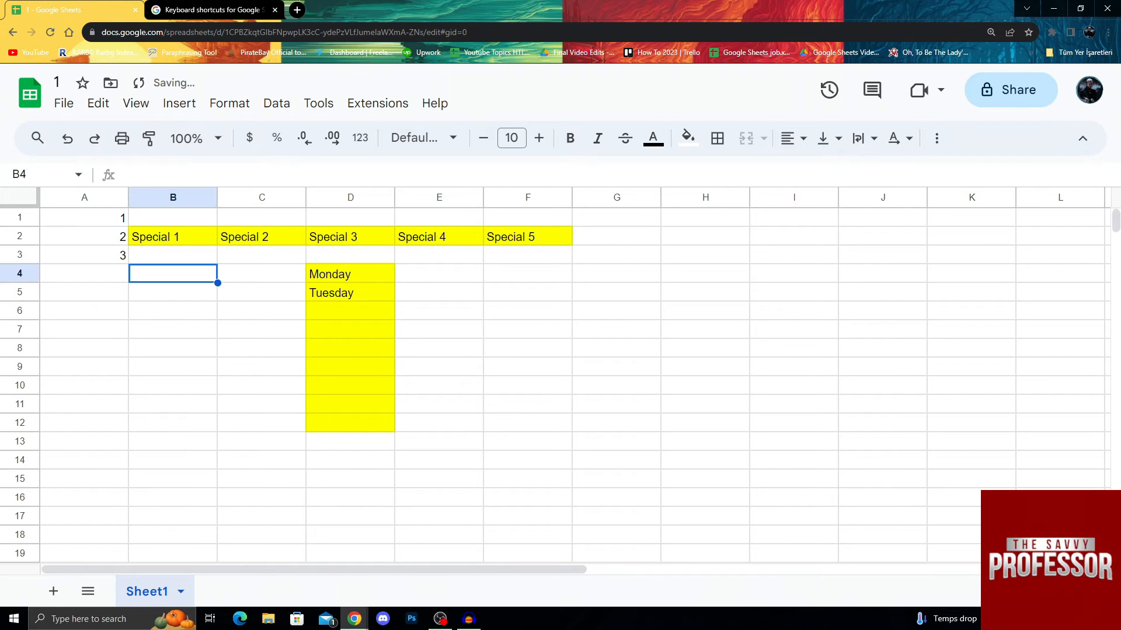
pyautogui.click(84, 273)
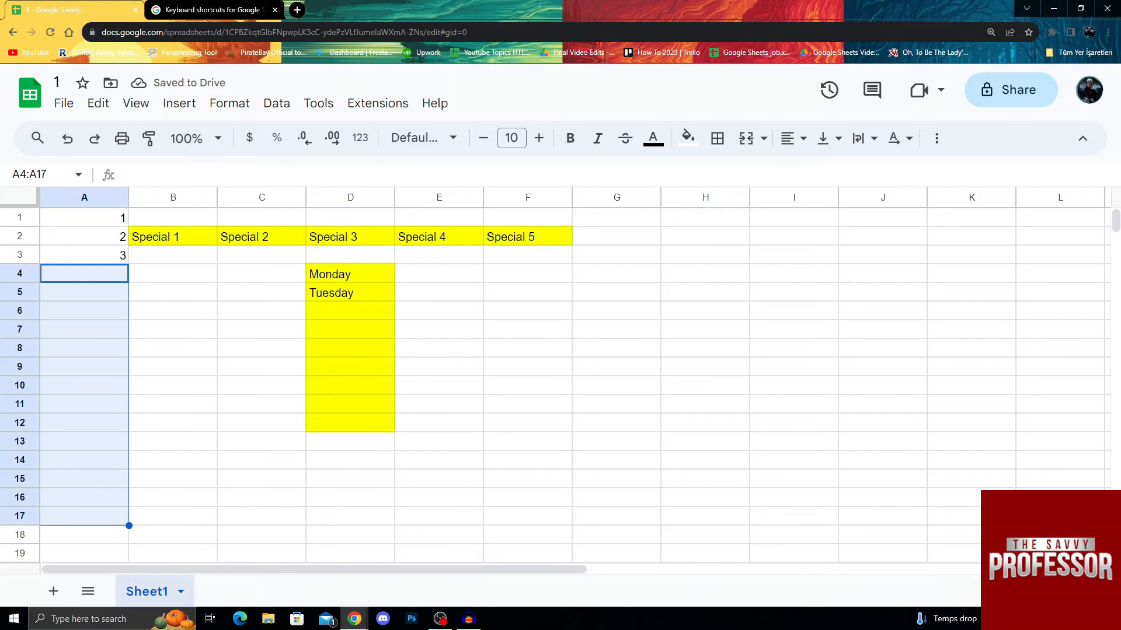
pyautogui.click(172, 441)
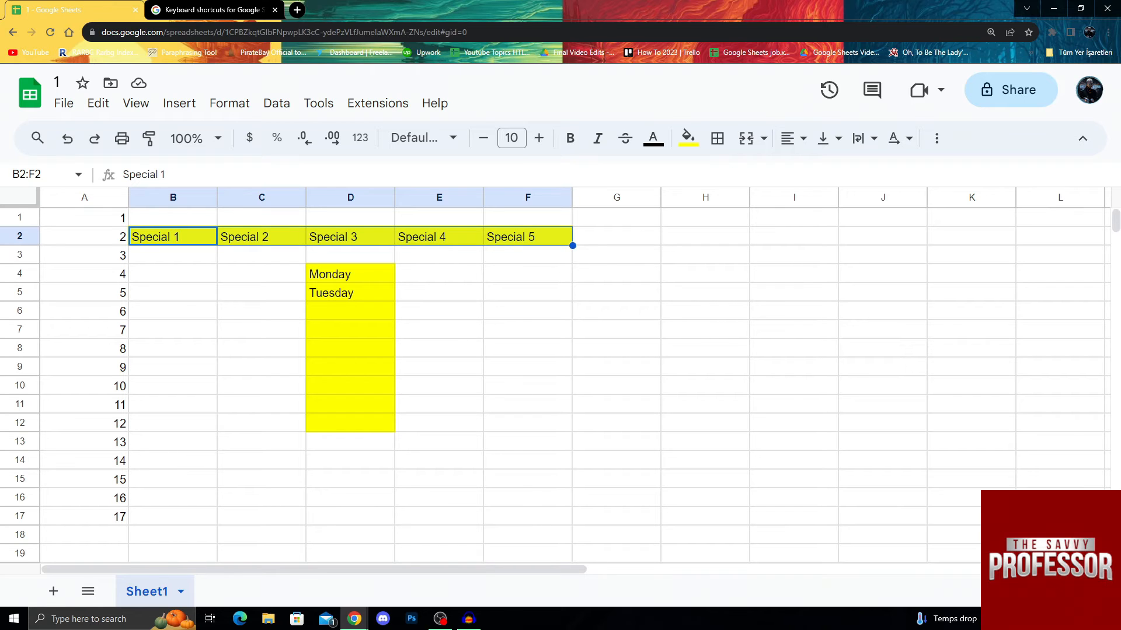
pyautogui.click(173, 292)
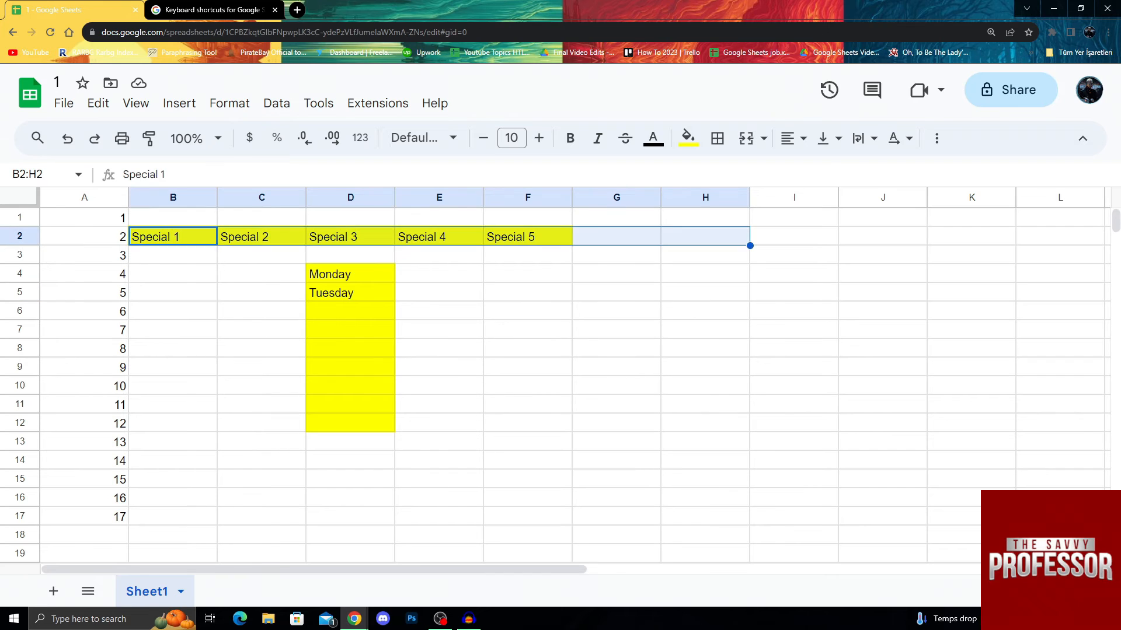
pyautogui.click(439, 274)
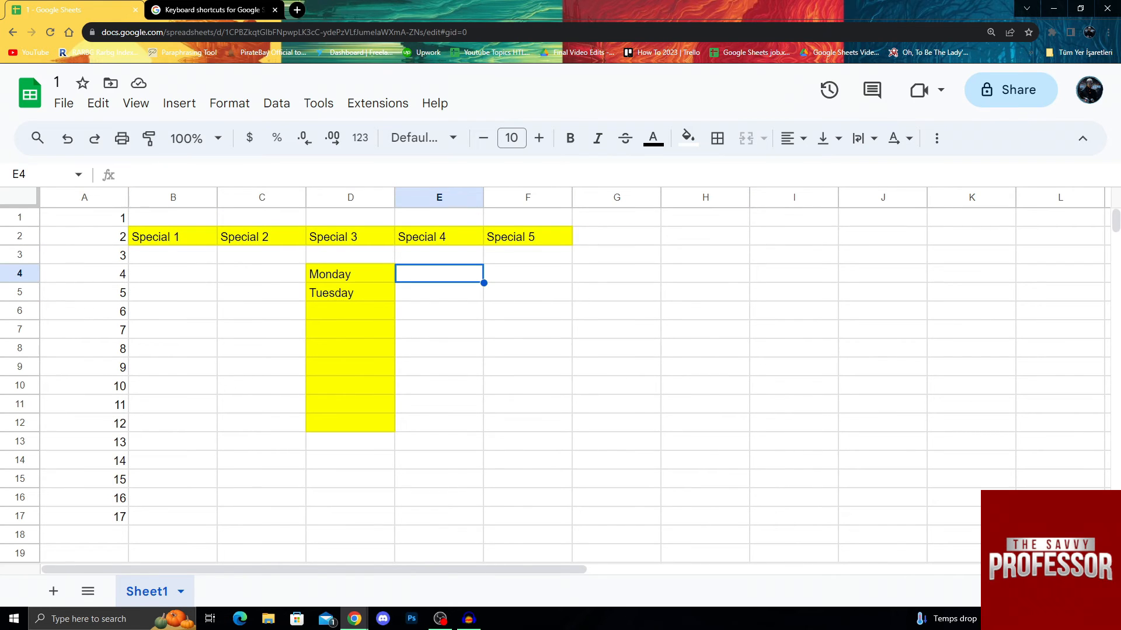